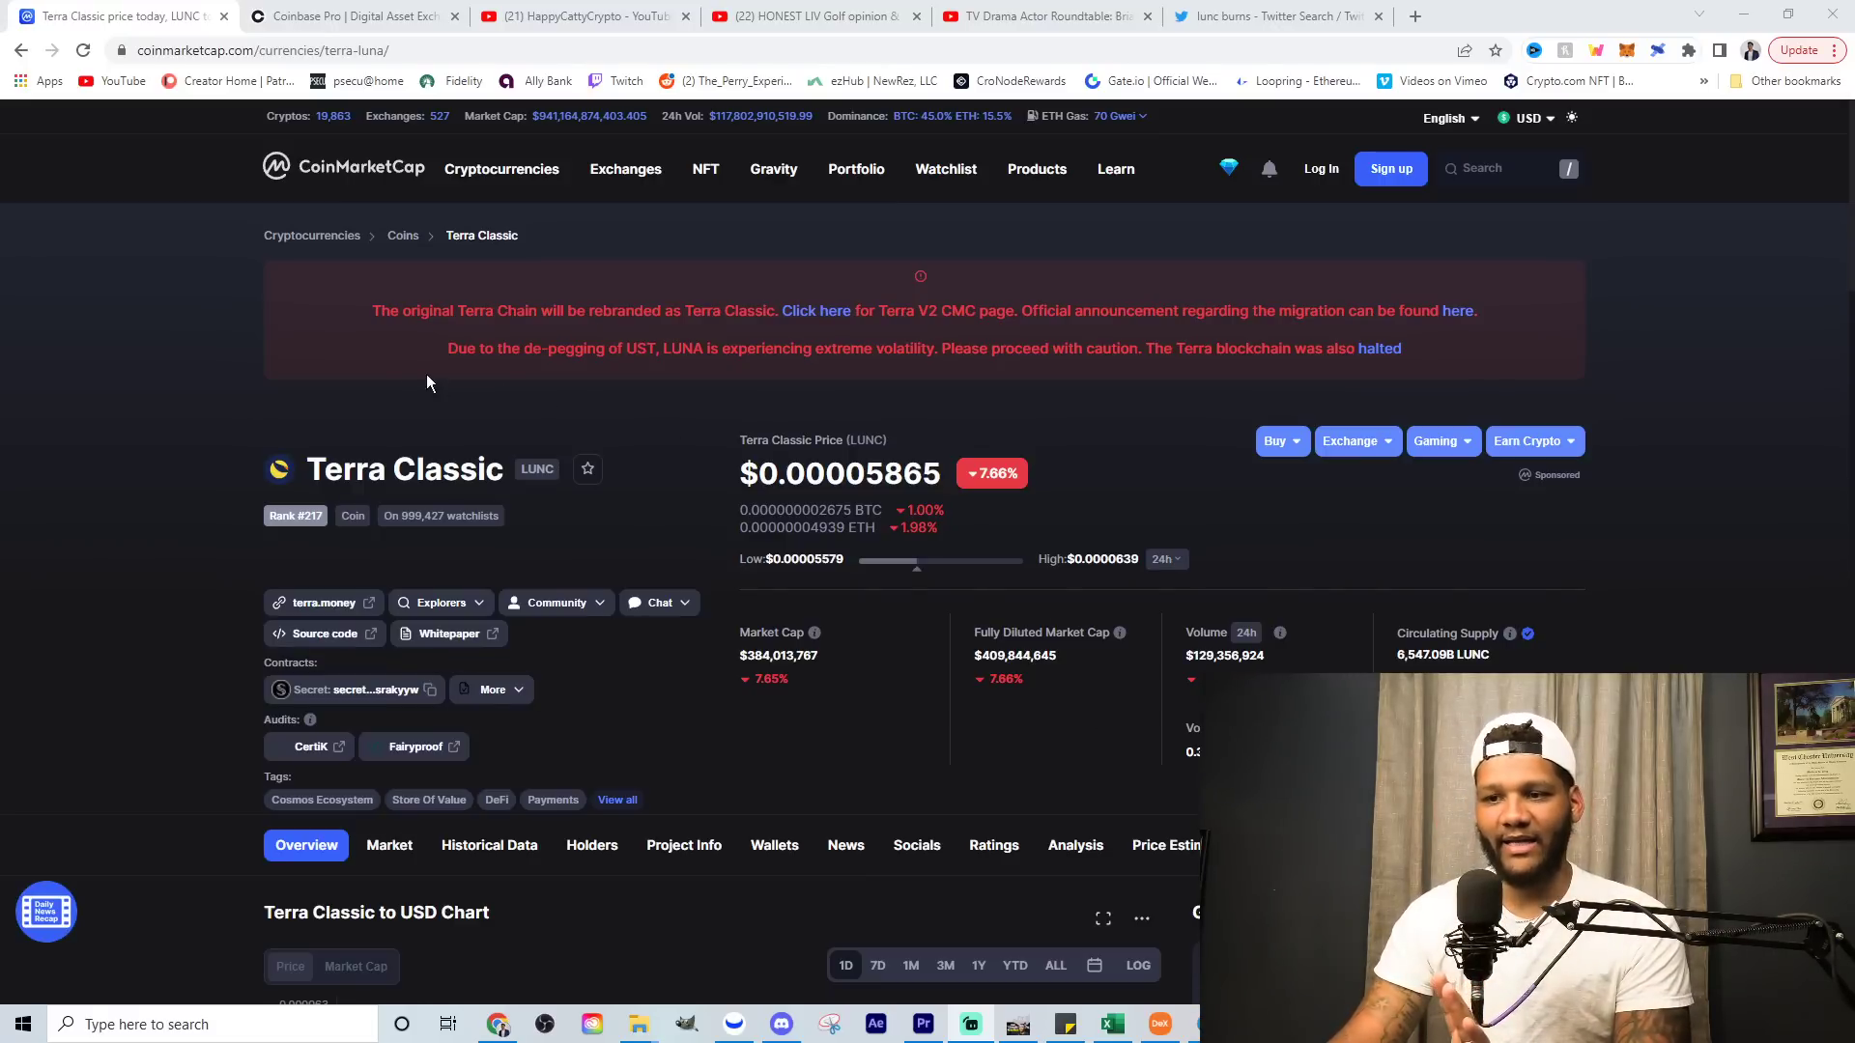
Step: Show Terra Classic's all-time USD price history, 2019 to today, on the chart
{"action": "scroll", "scroll_direction": "down", "scroll_amount": 3}
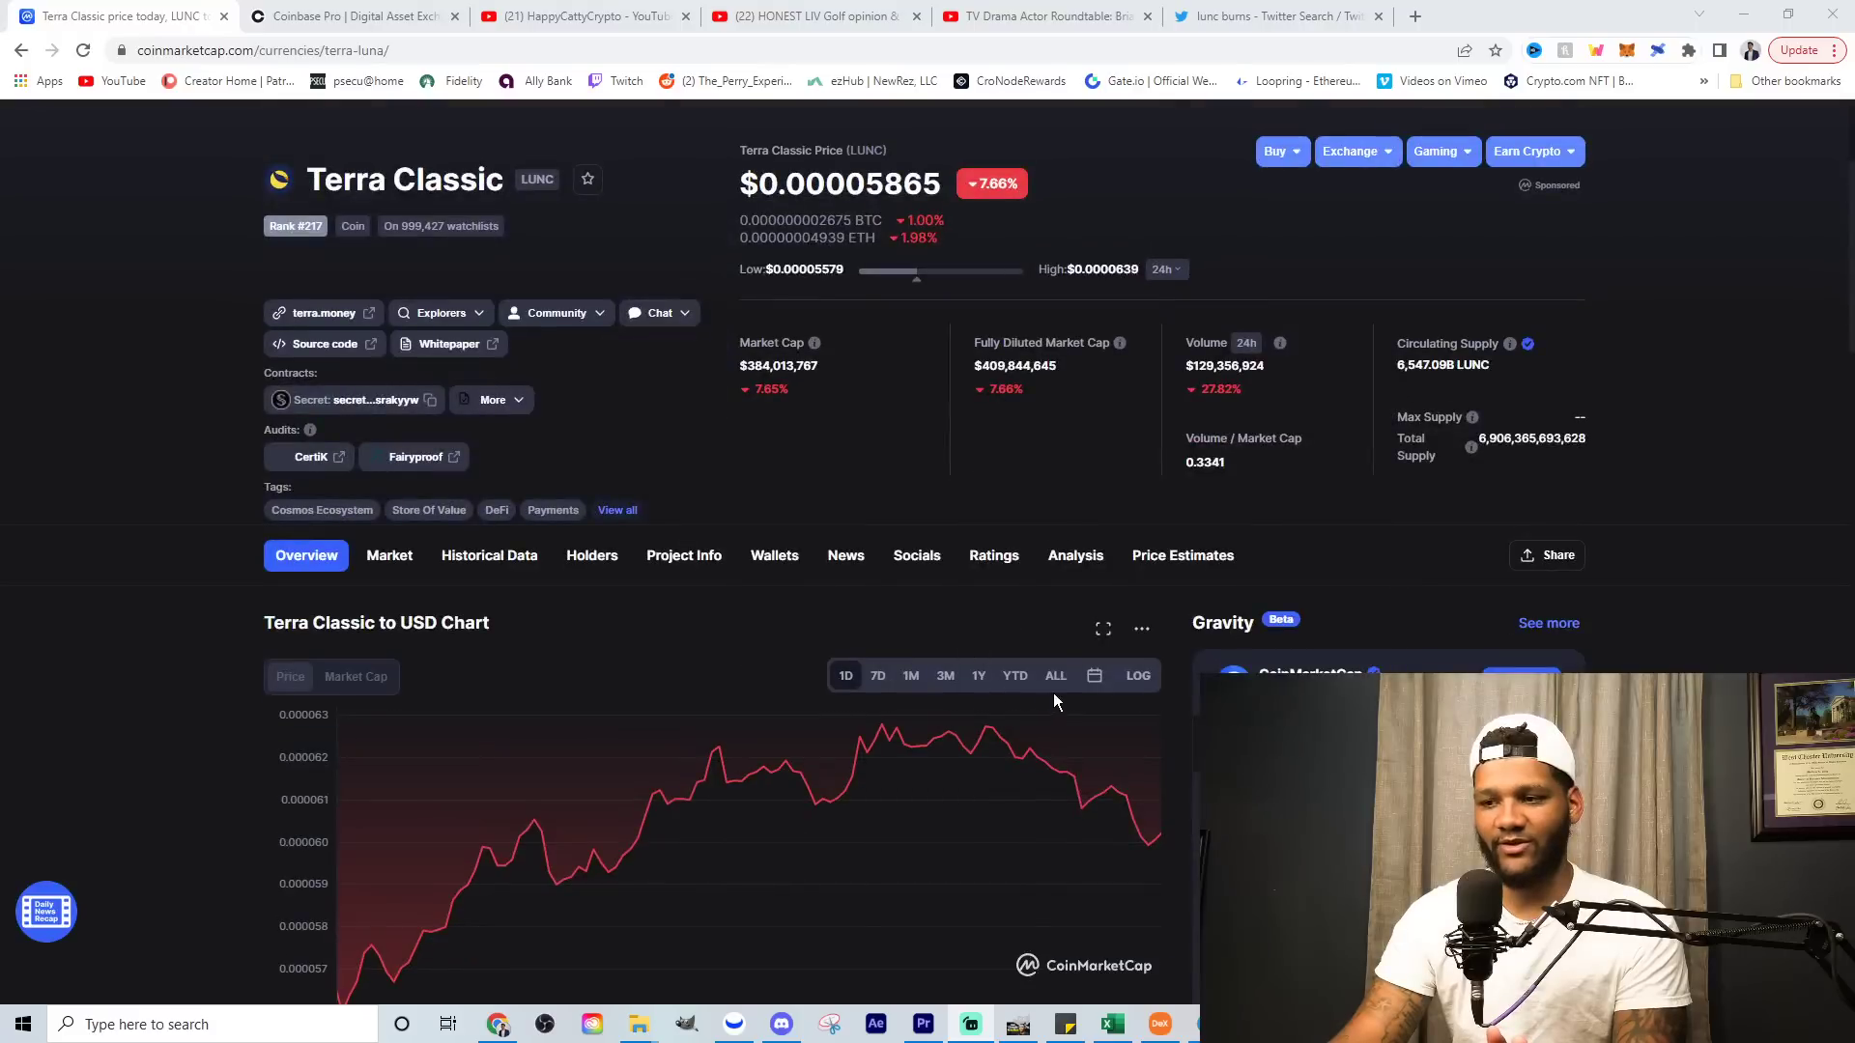
{"action": "left_click", "coordinate": [1053, 651]}
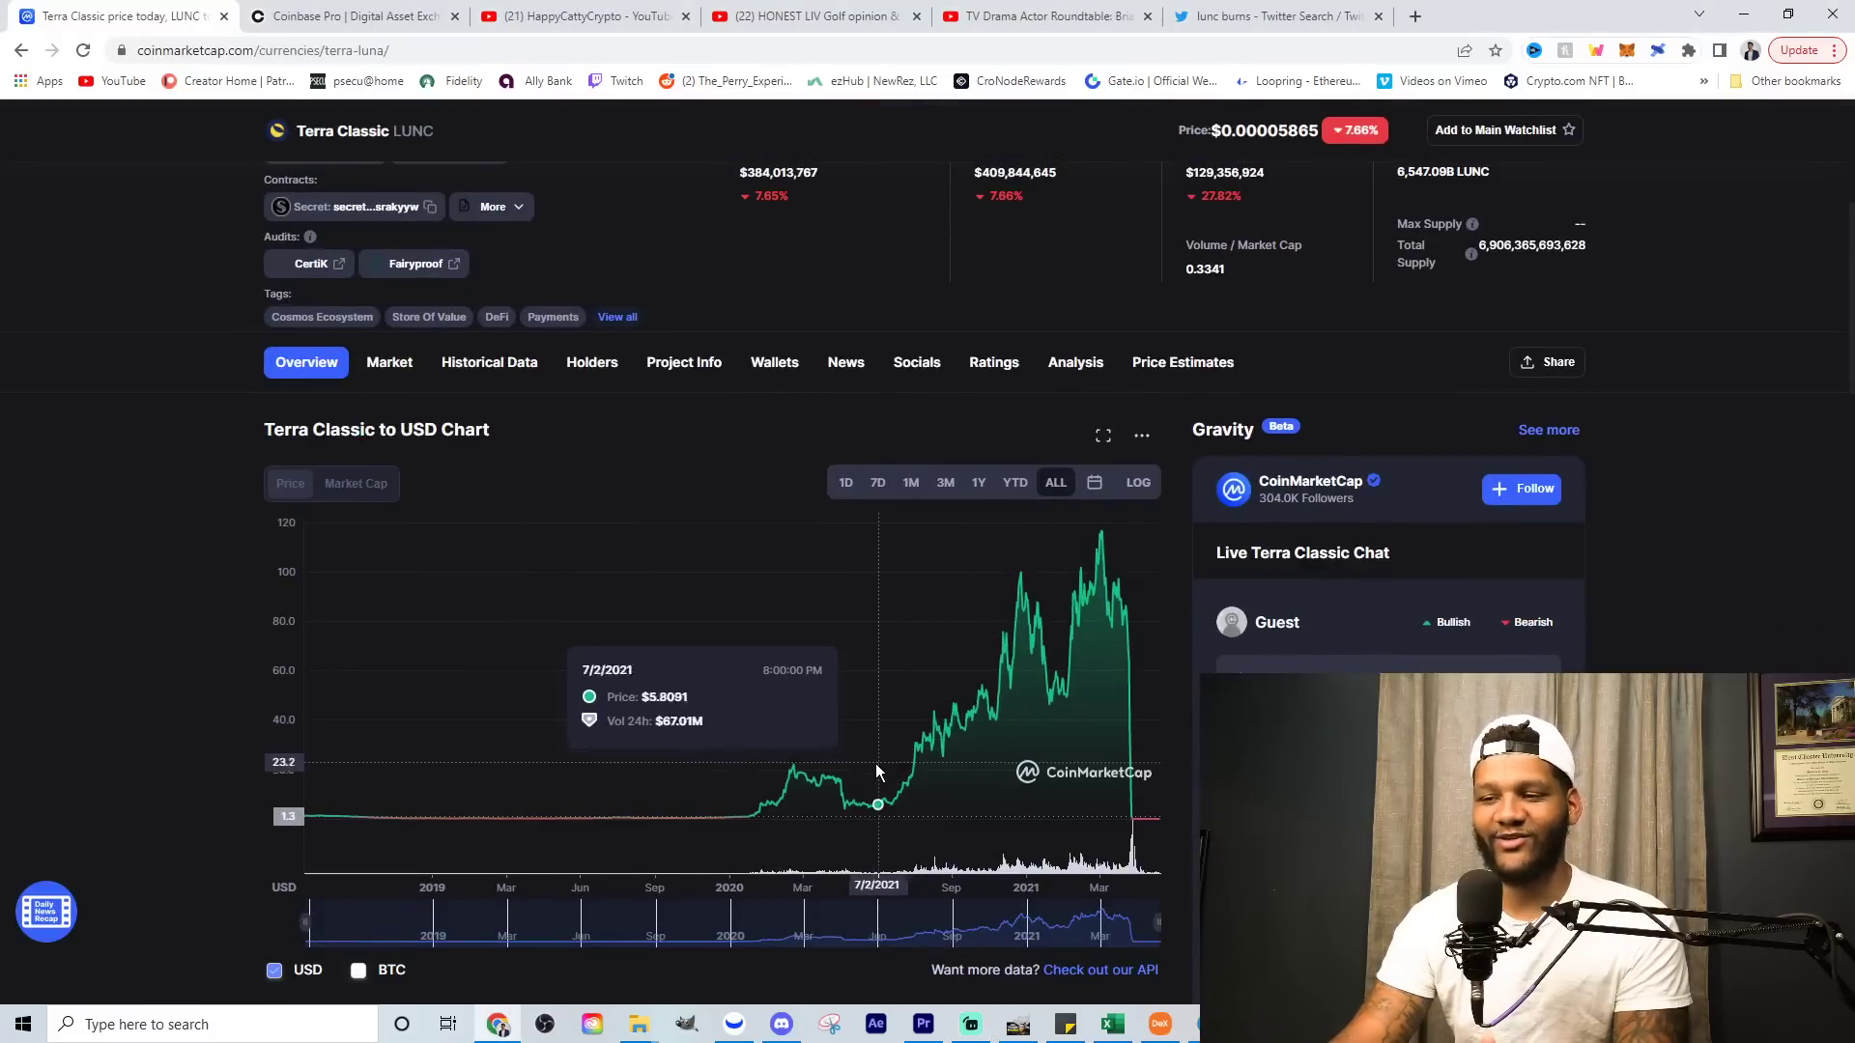
{"action": "mouse_move", "coordinate": [929, 715]}
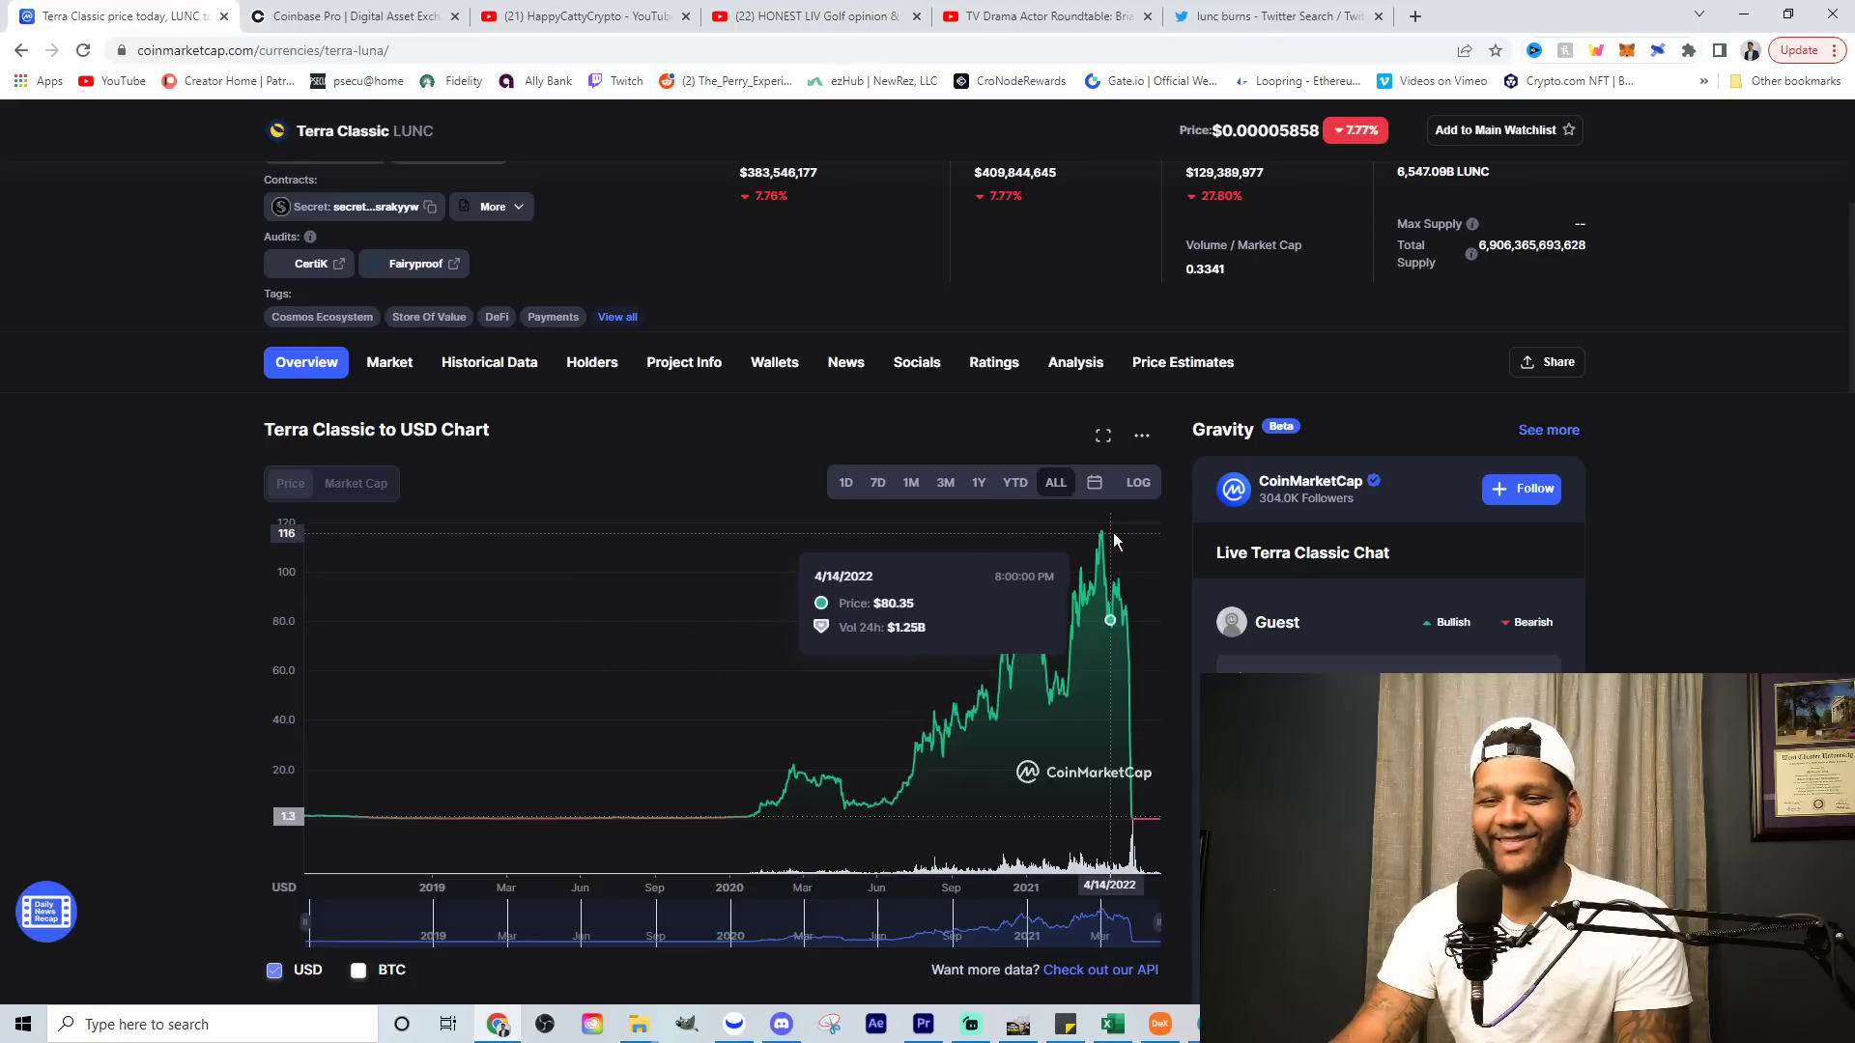
{"action": "mouse_move", "coordinate": [768, 498]}
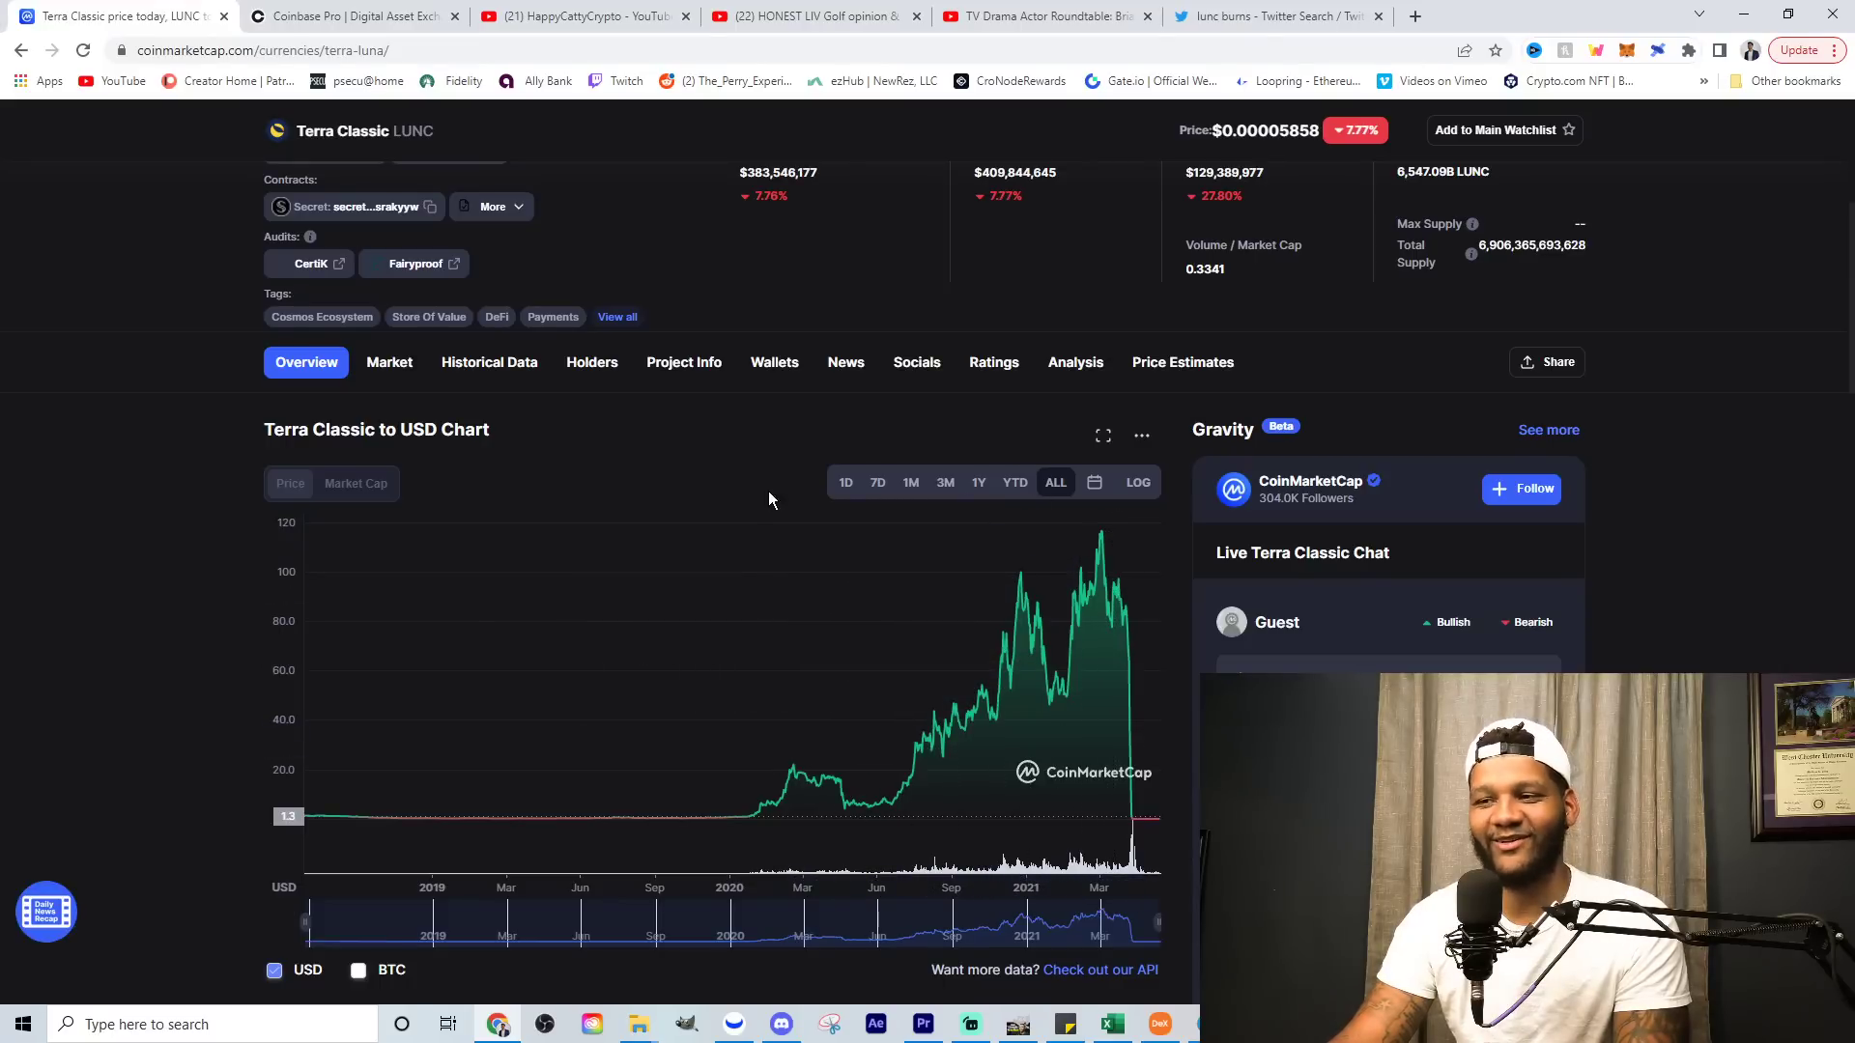
Step: Narrow the Terra Classic USD chart to the 1M range, the past month of prices
{"action": "left_click", "coordinate": [910, 481]}
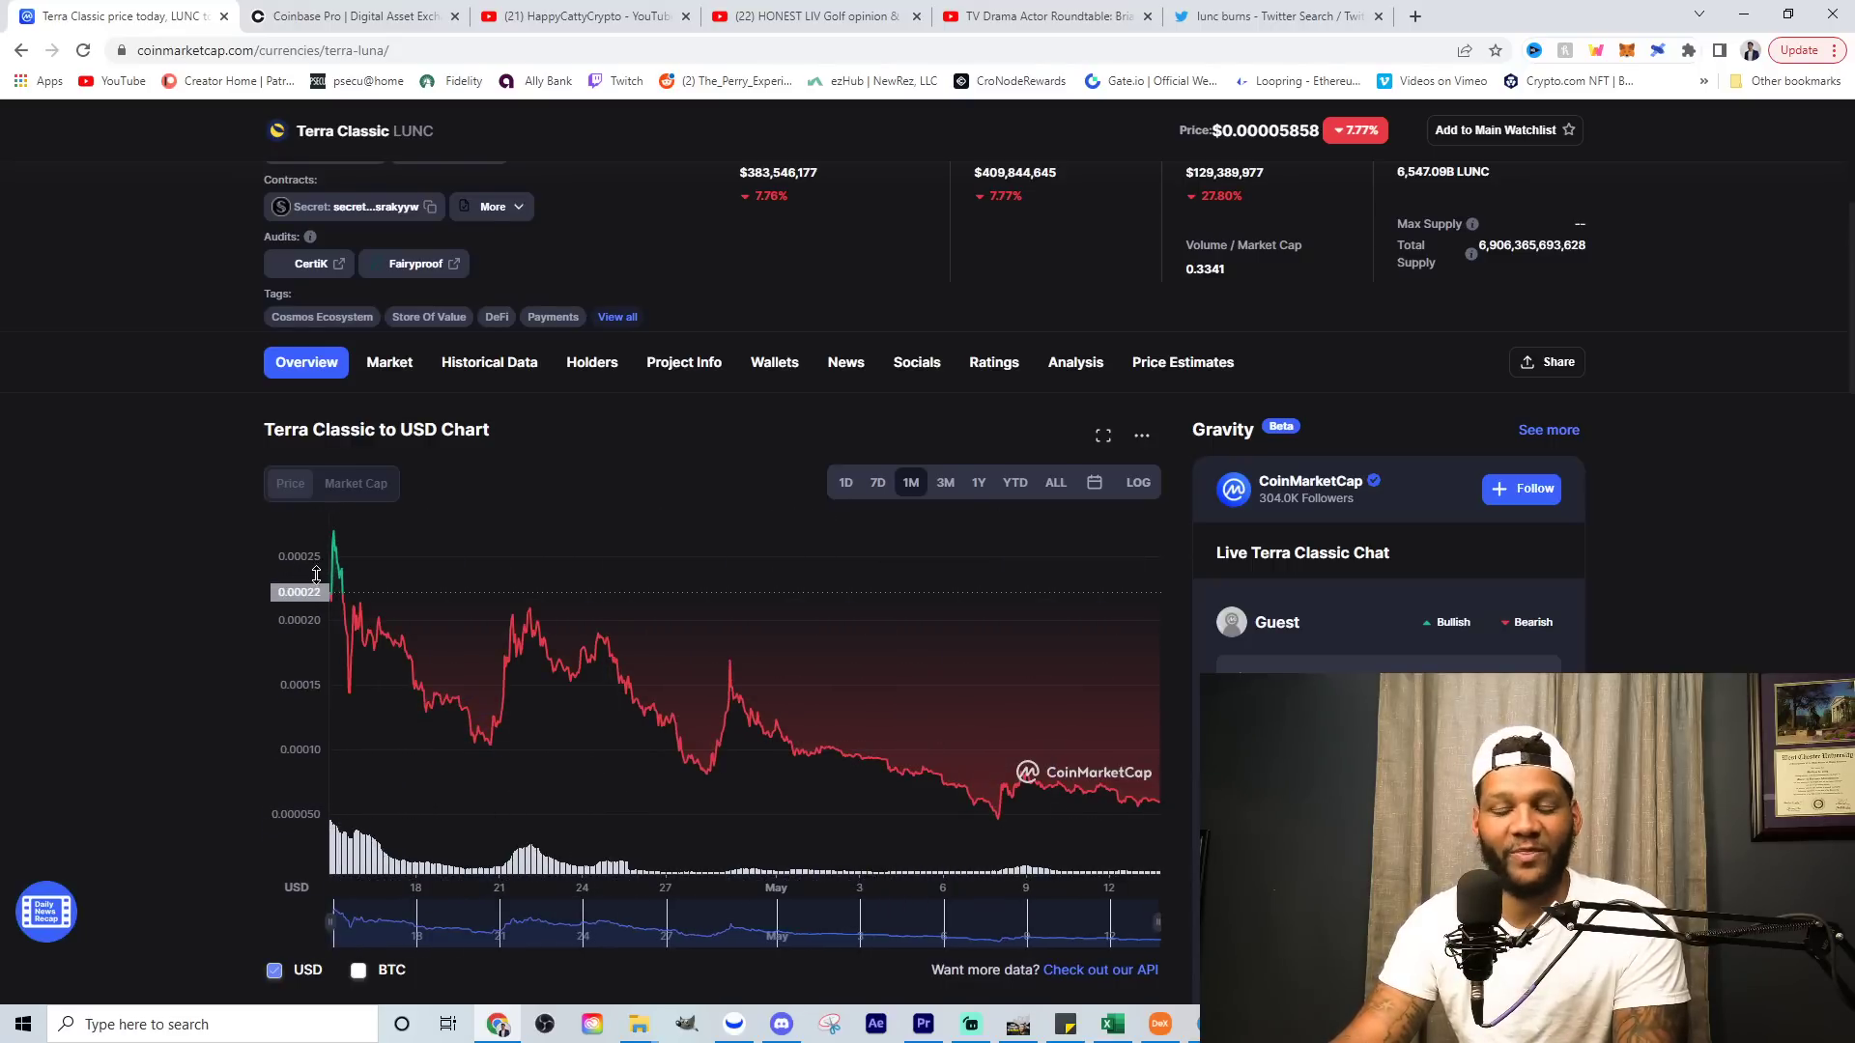
{"action": "mouse_move", "coordinate": [483, 779]}
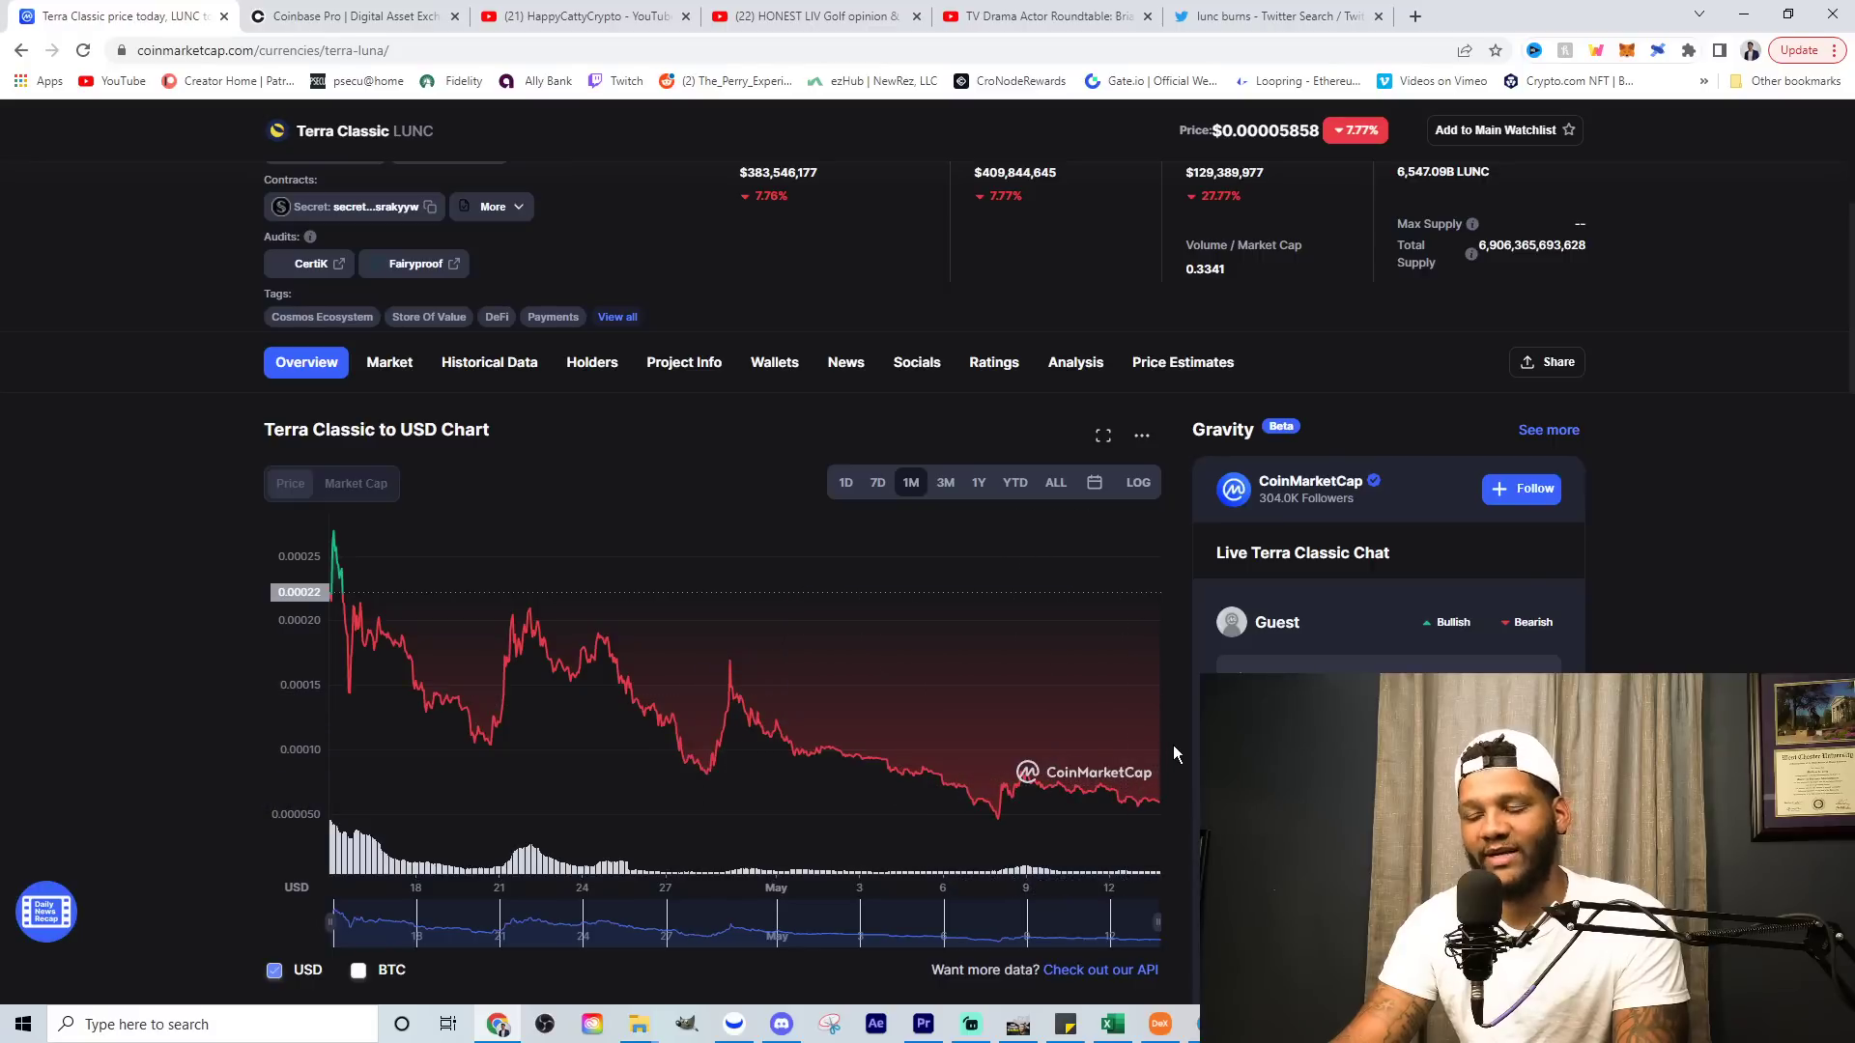
{"action": "mouse_move", "coordinate": [1188, 780]}
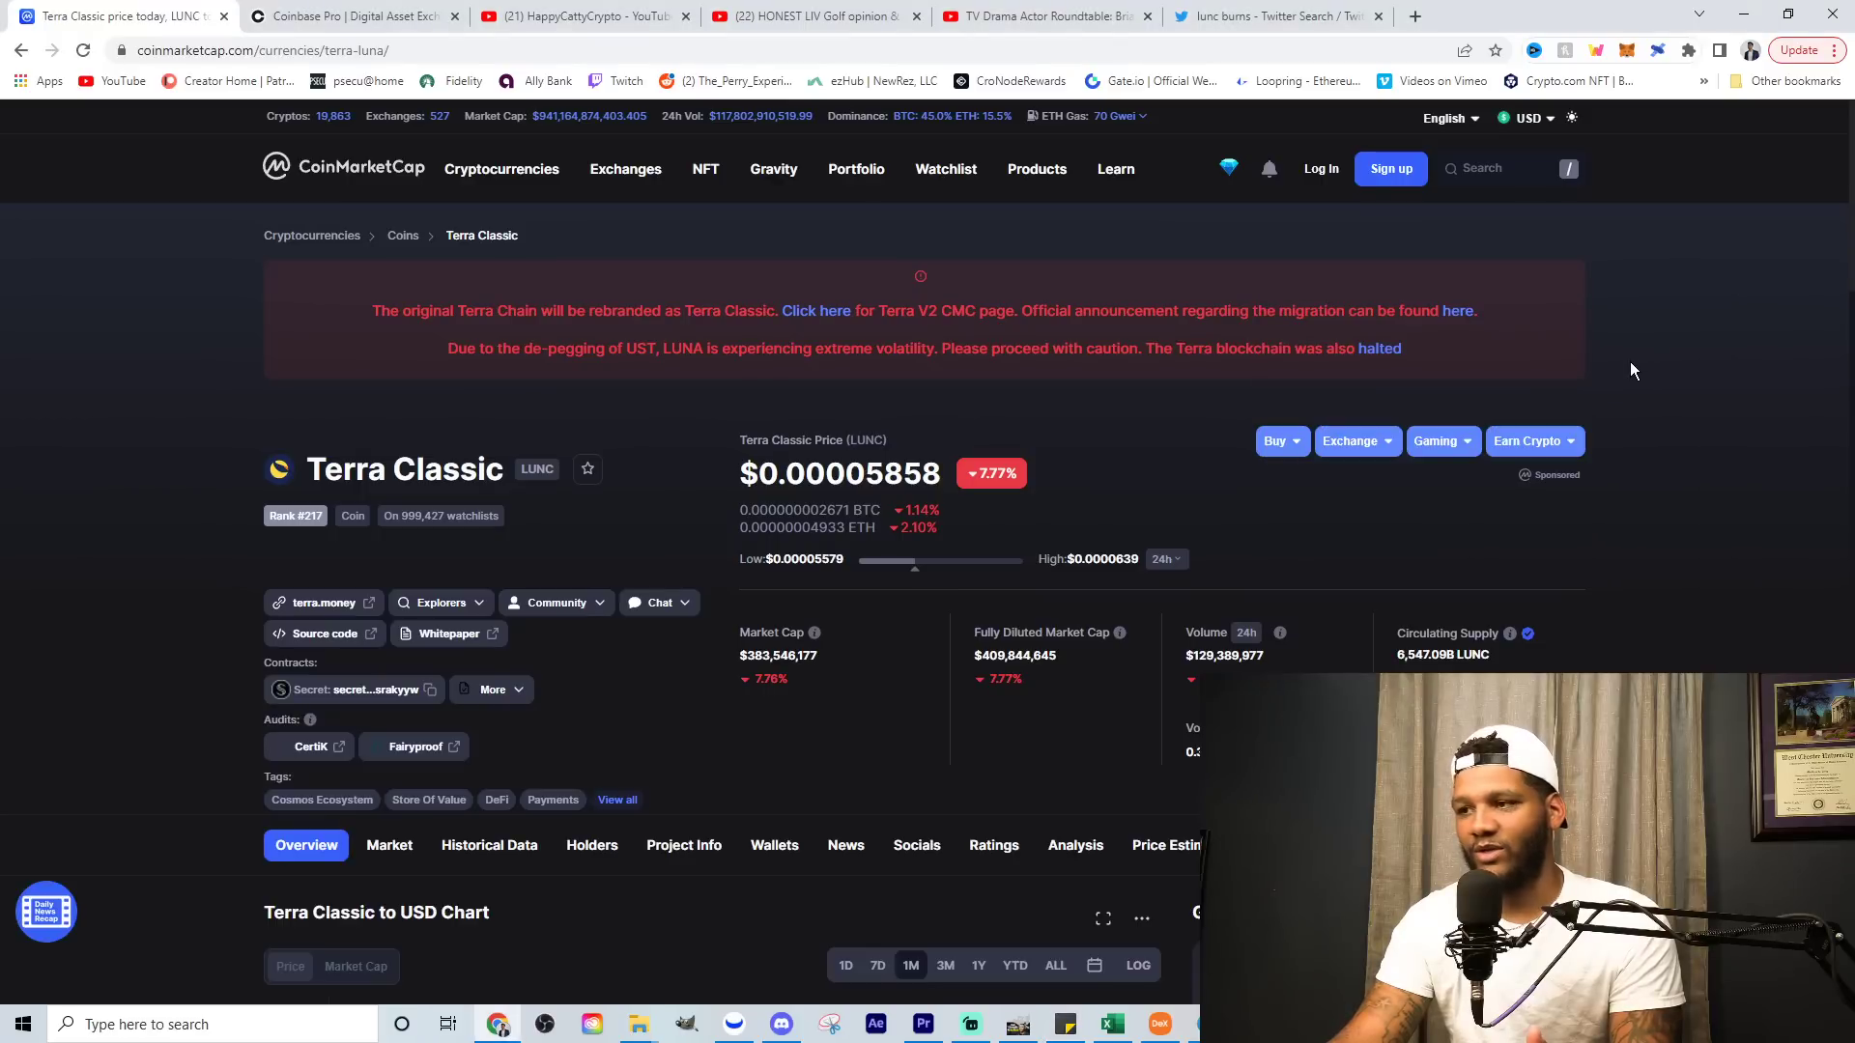
{"action": "mouse_move", "coordinate": [1534, 440]}
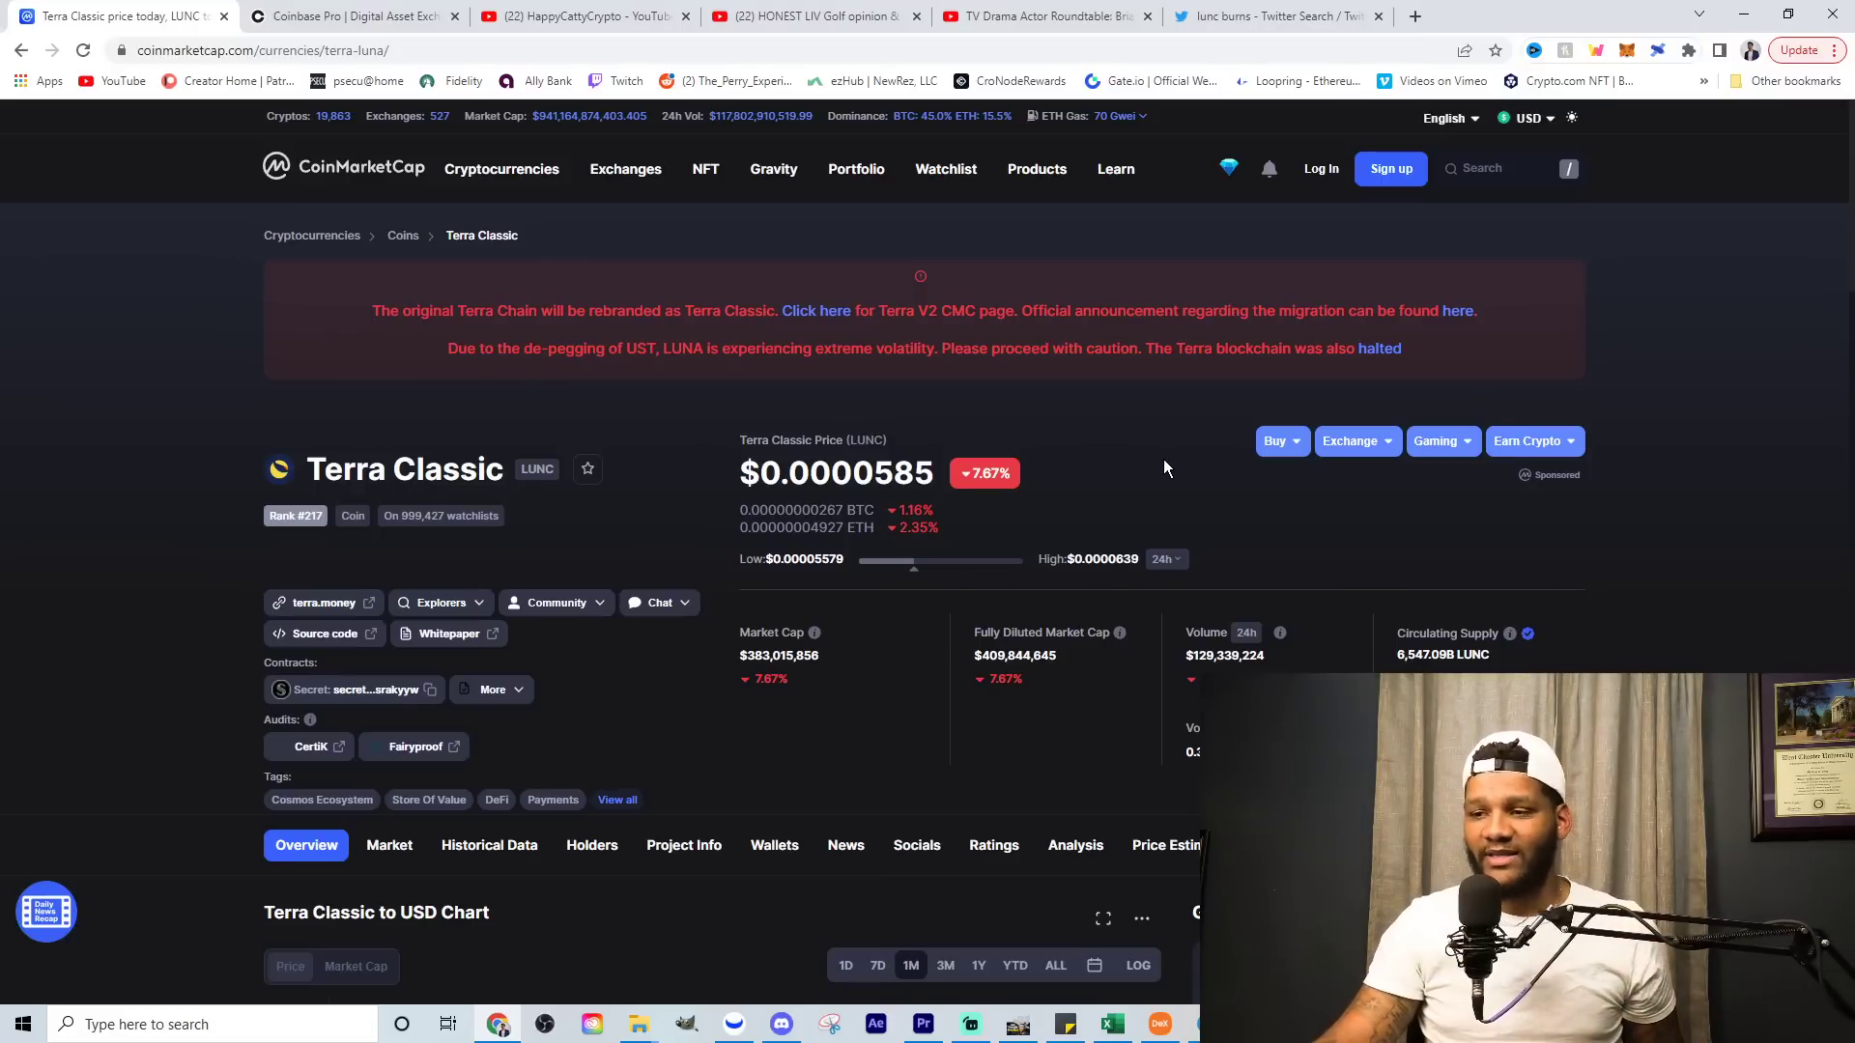
{"action": "mouse_move", "coordinate": [1011, 438]}
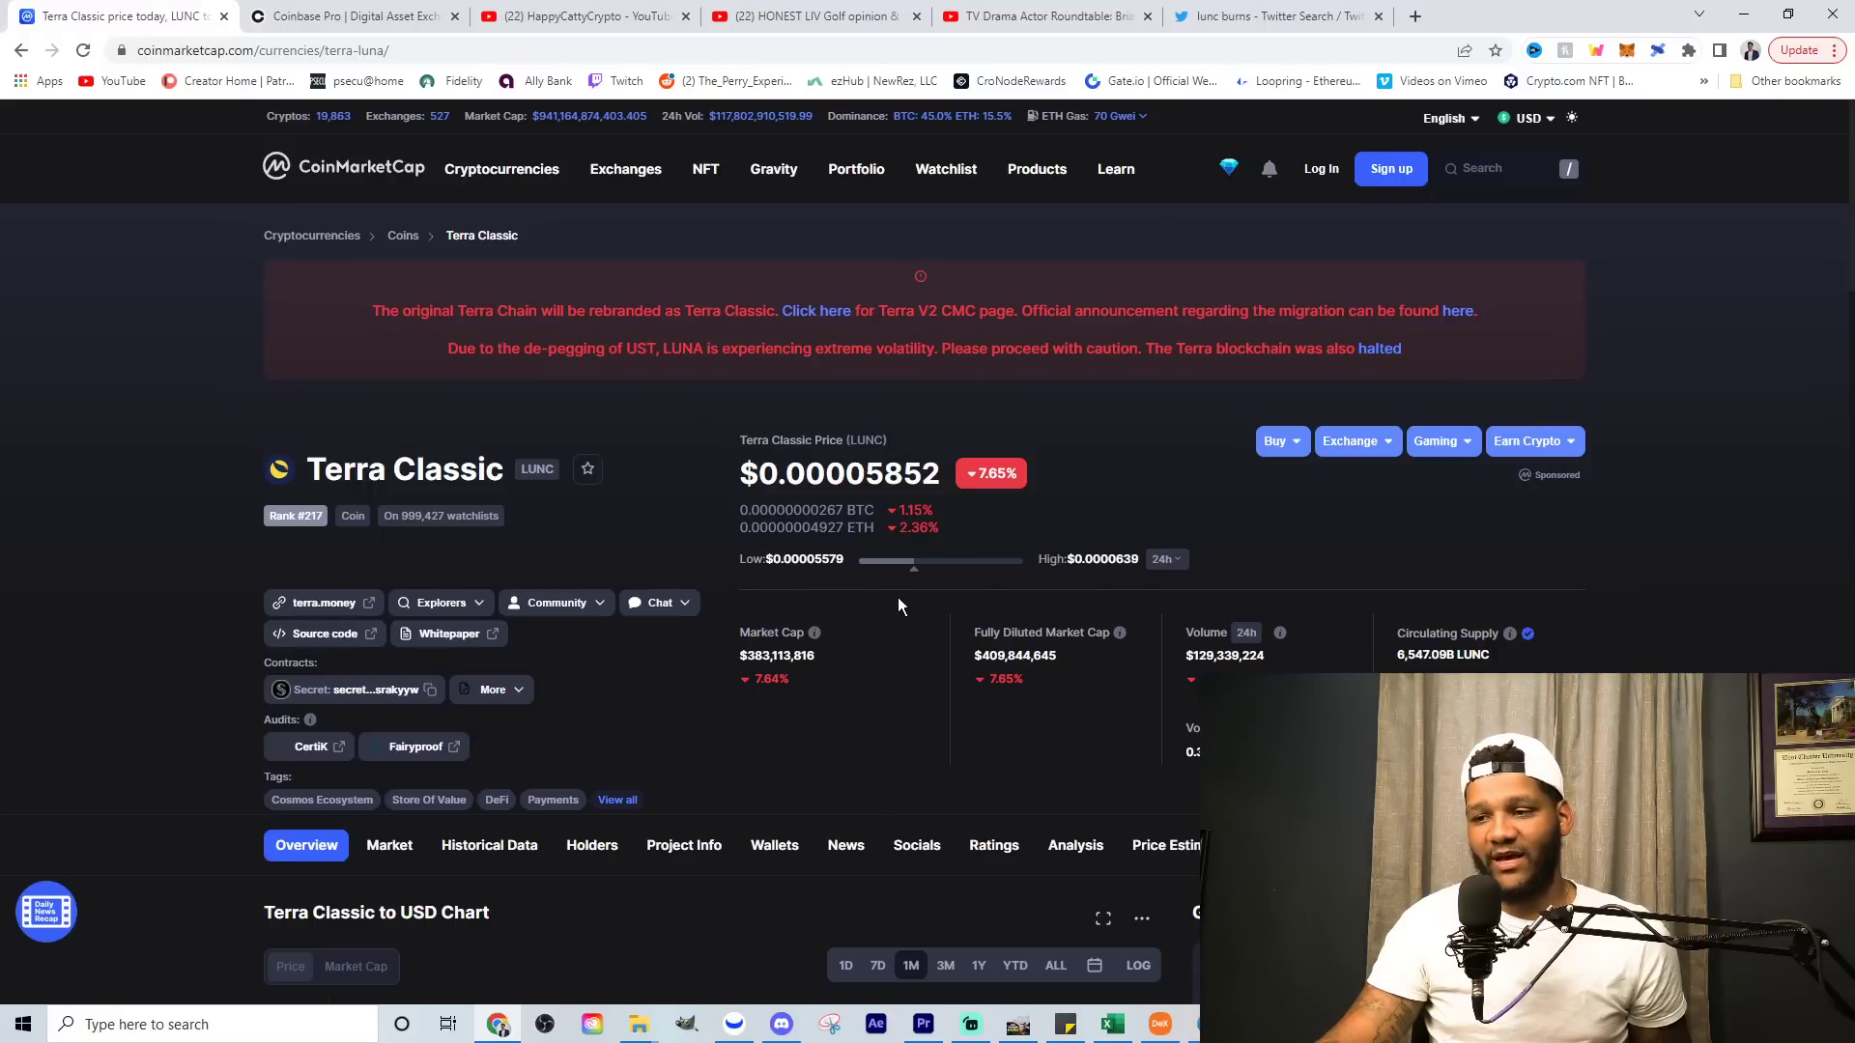
{"action": "mouse_move", "coordinate": [1227, 535]}
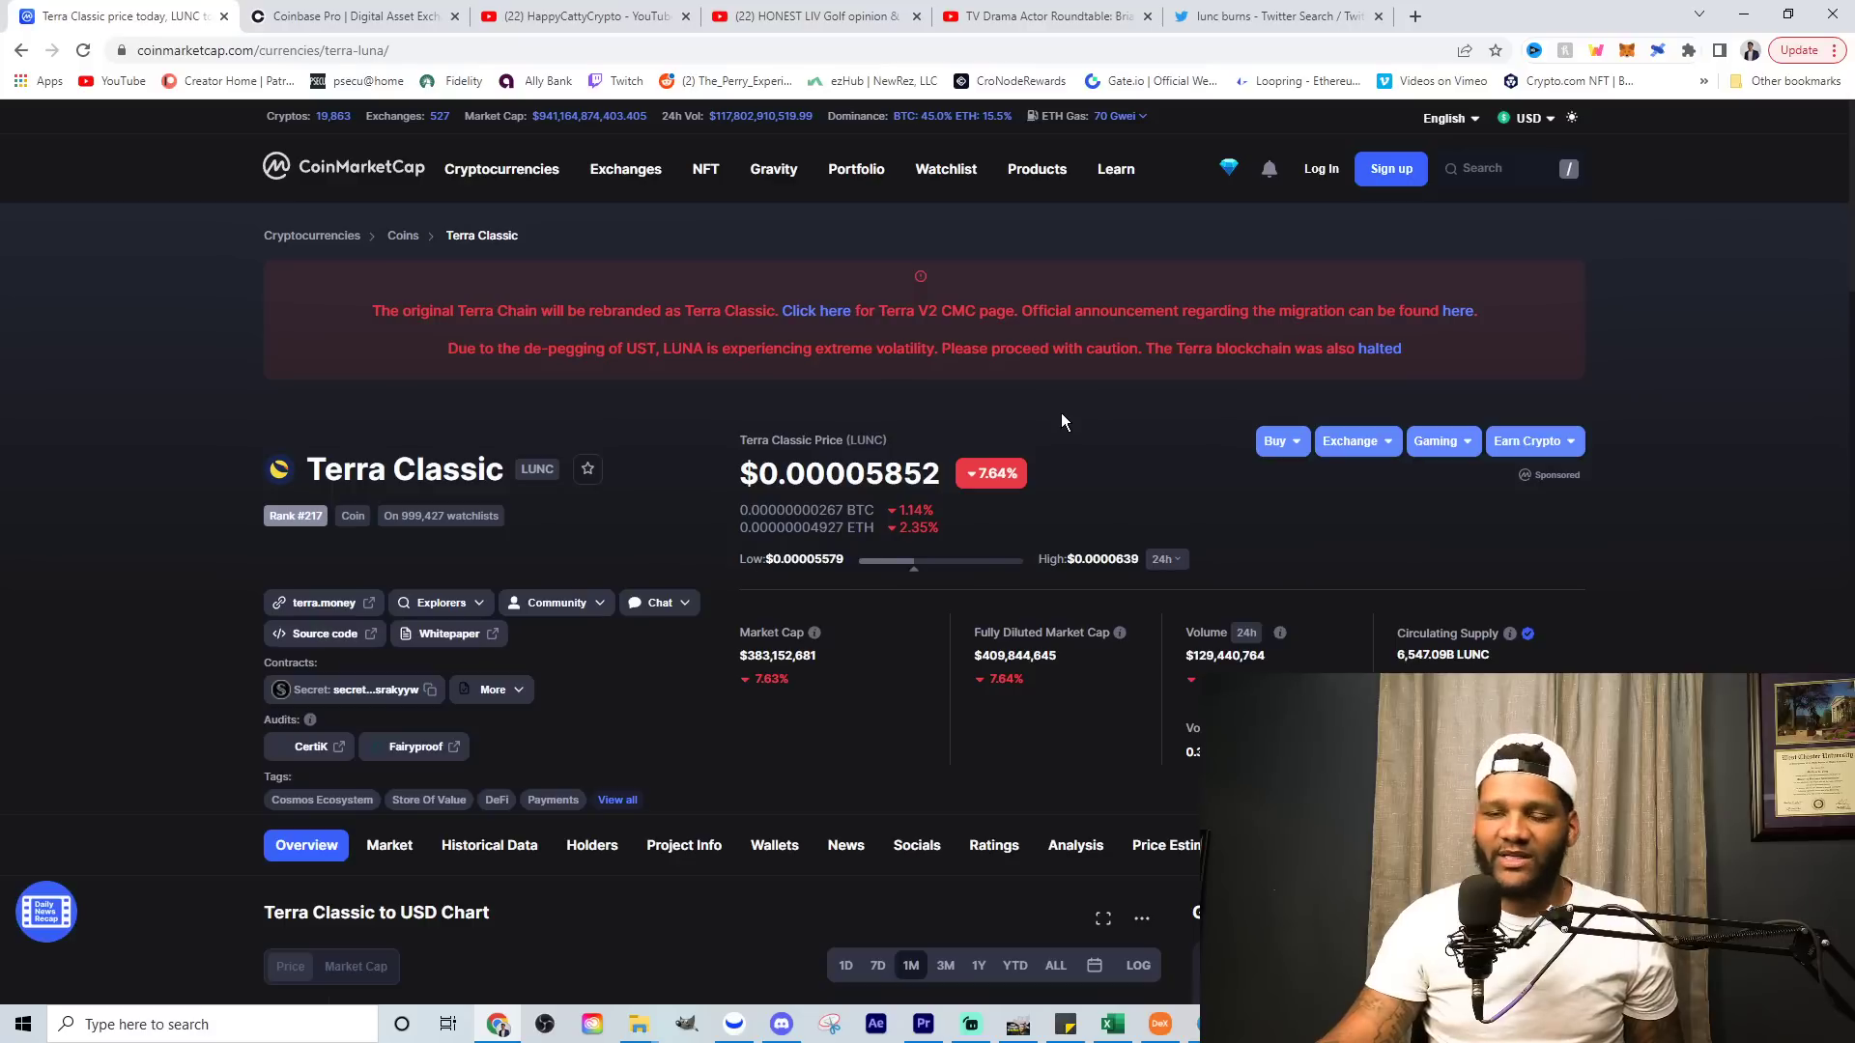
{"action": "mouse_move", "coordinate": [999, 421]}
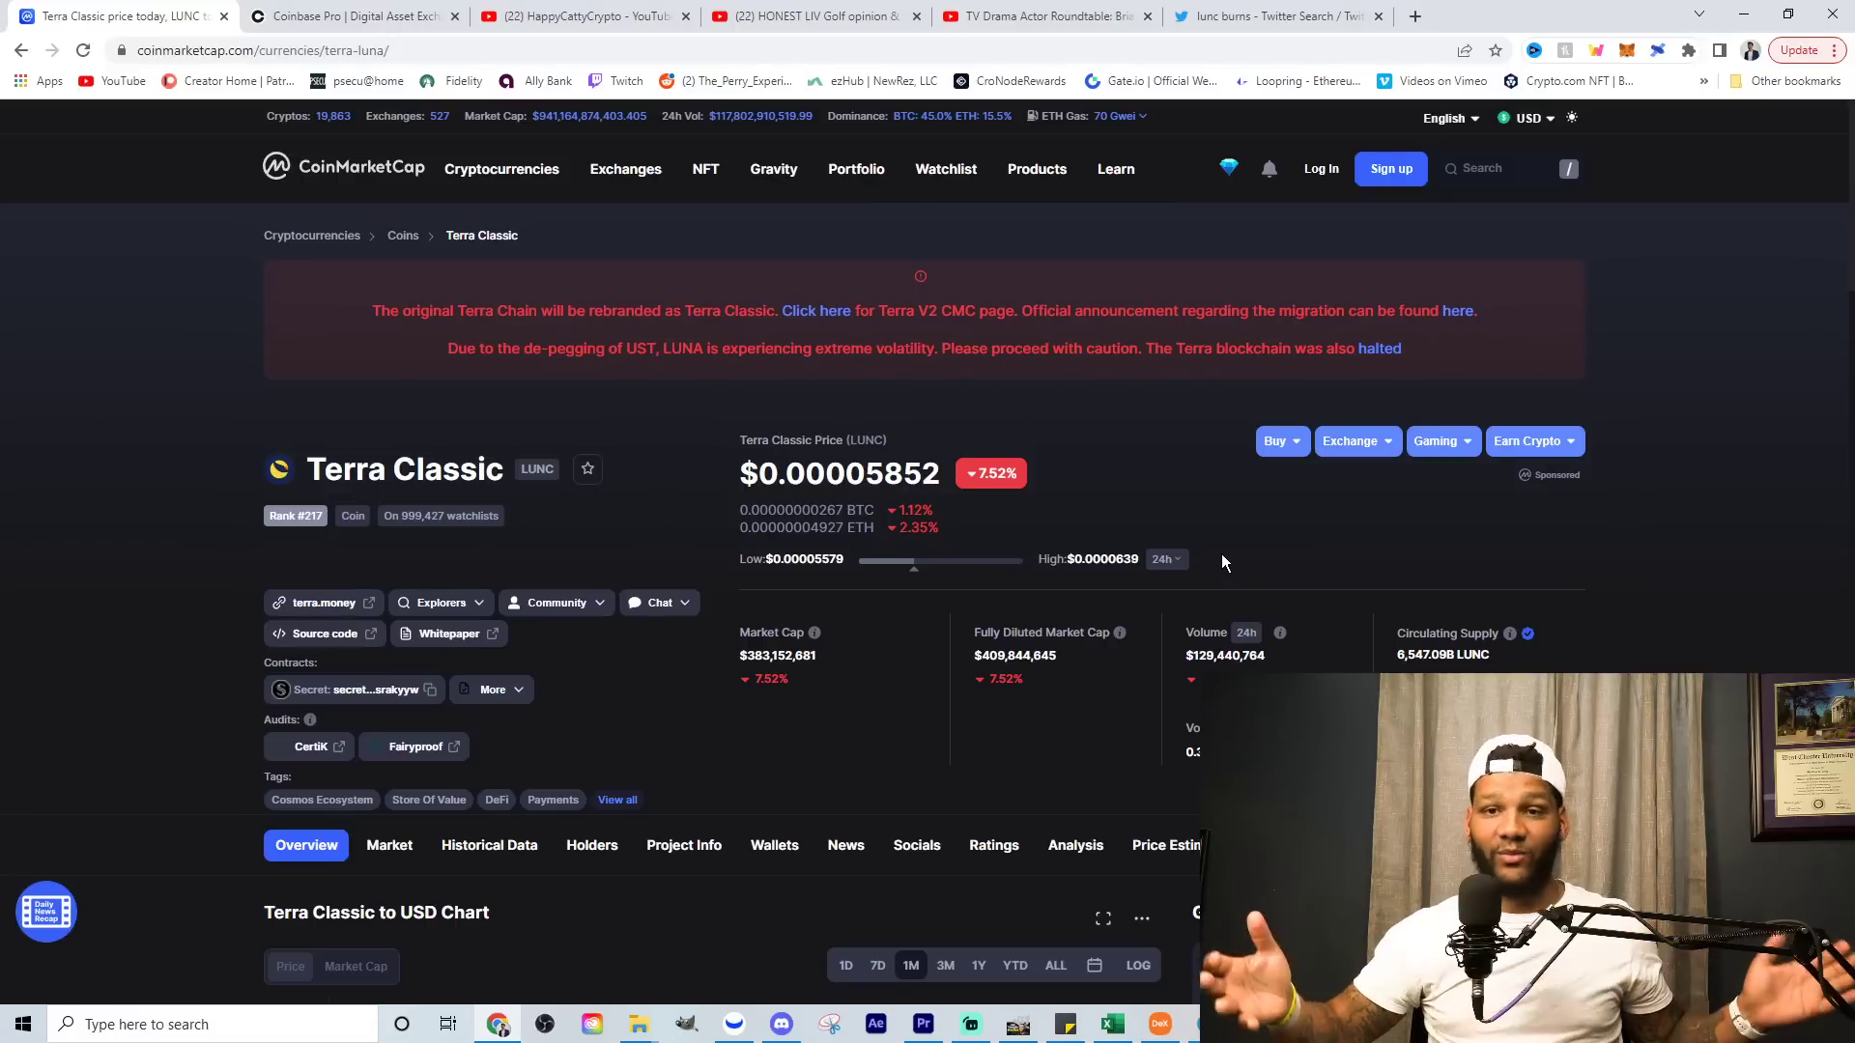
{"action": "mouse_move", "coordinate": [1219, 553]}
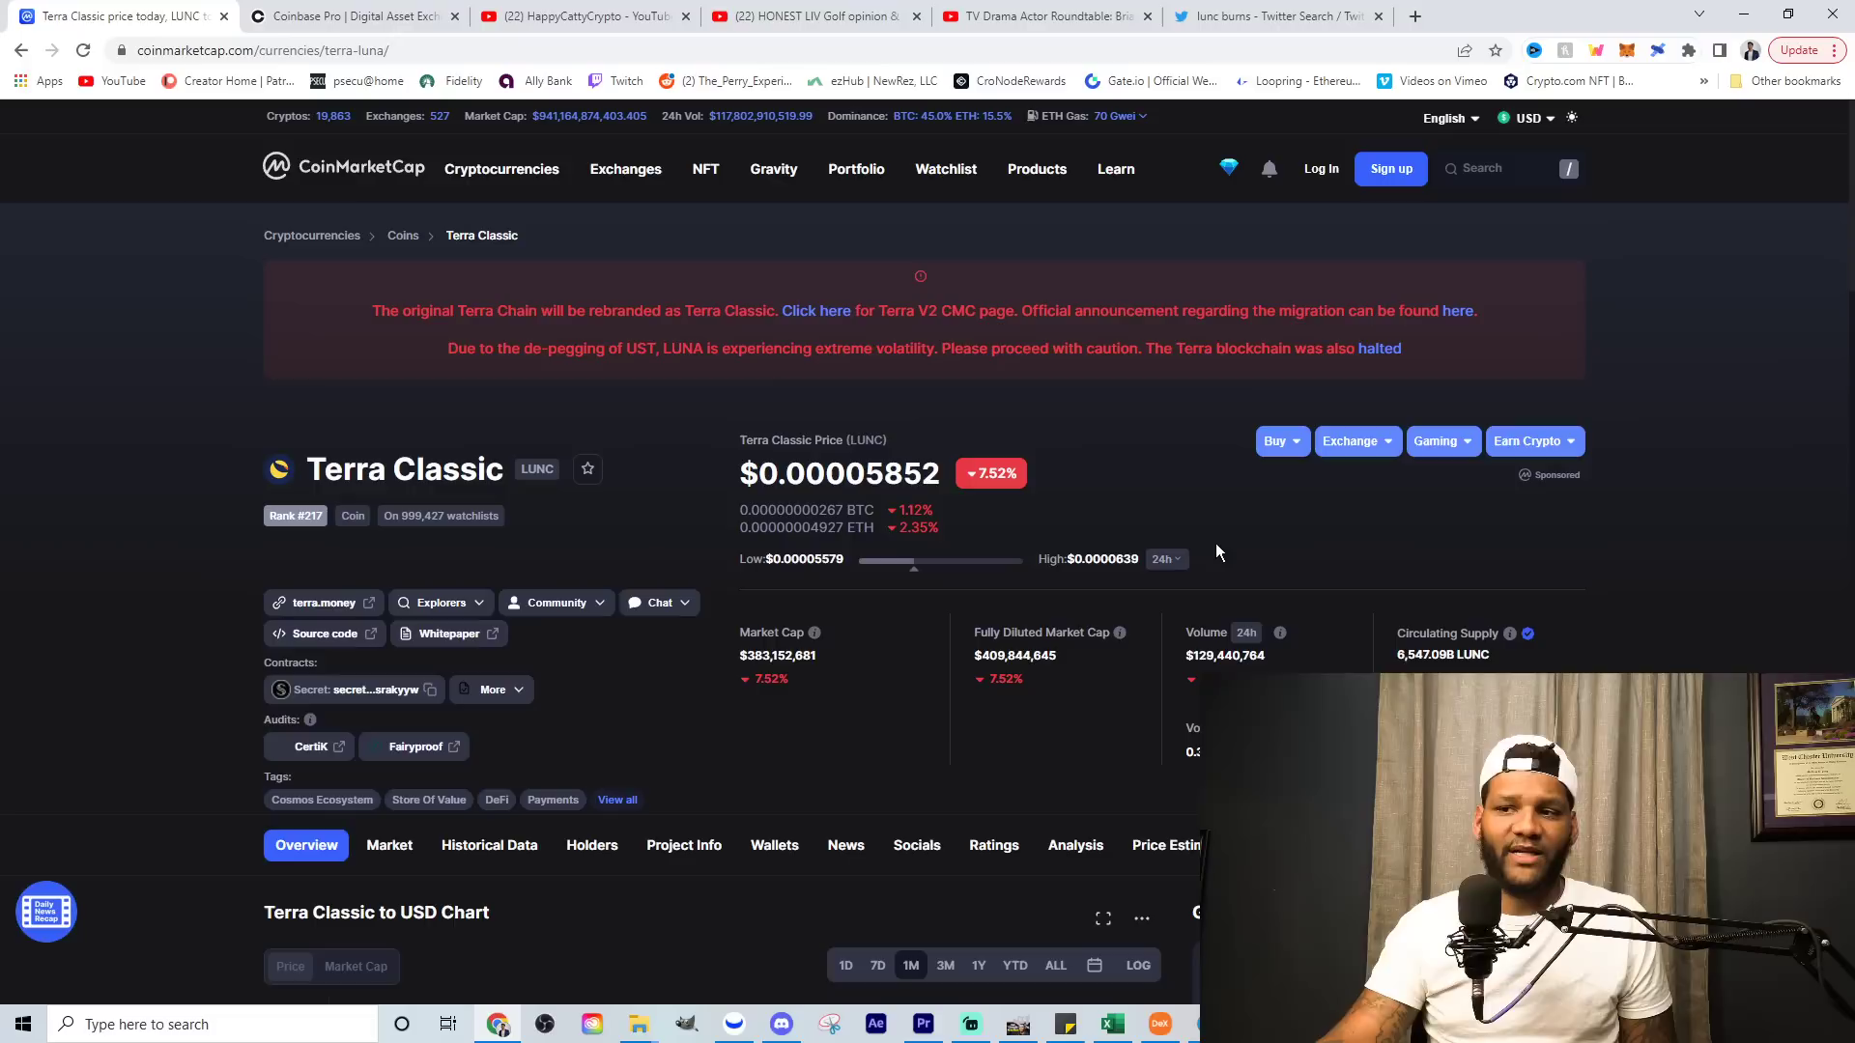